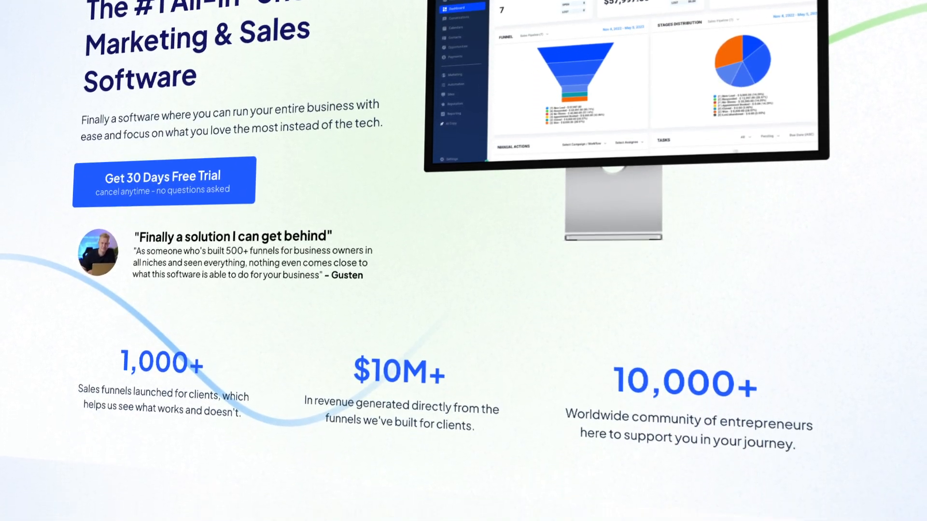
scroll("down", 3)
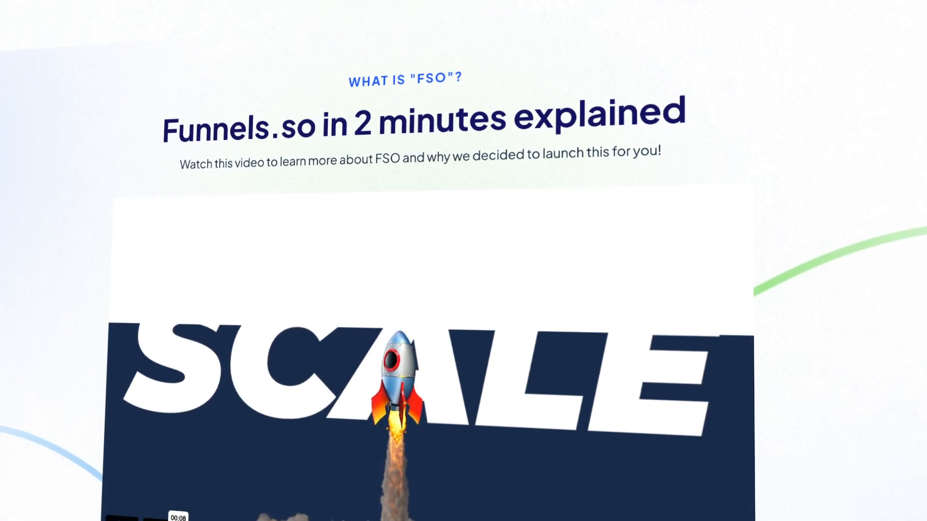